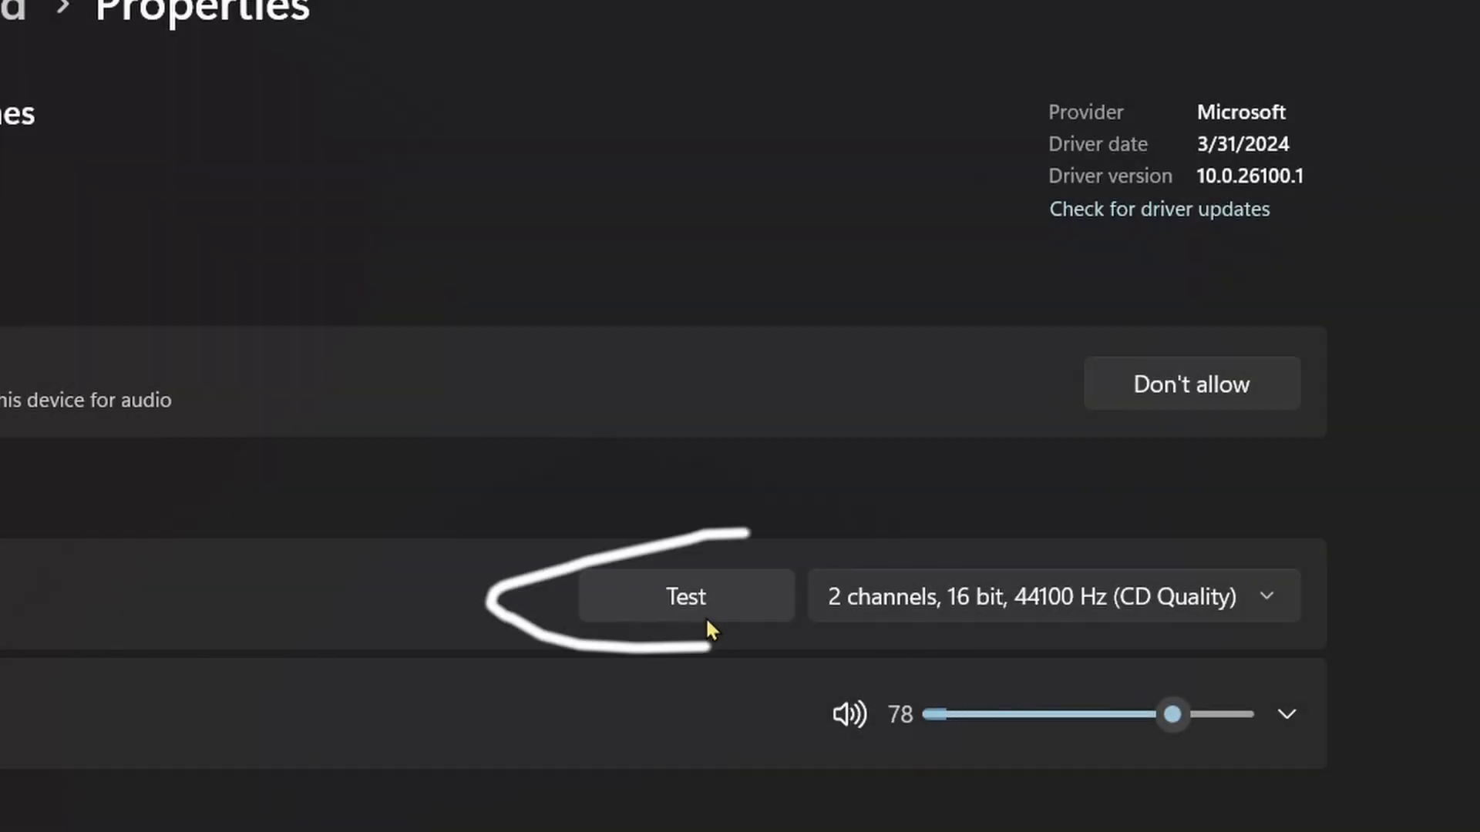
Play a test sound through the AirPods from the device Properties page.
{"action": "left_click", "coordinate": [1285, 714]}
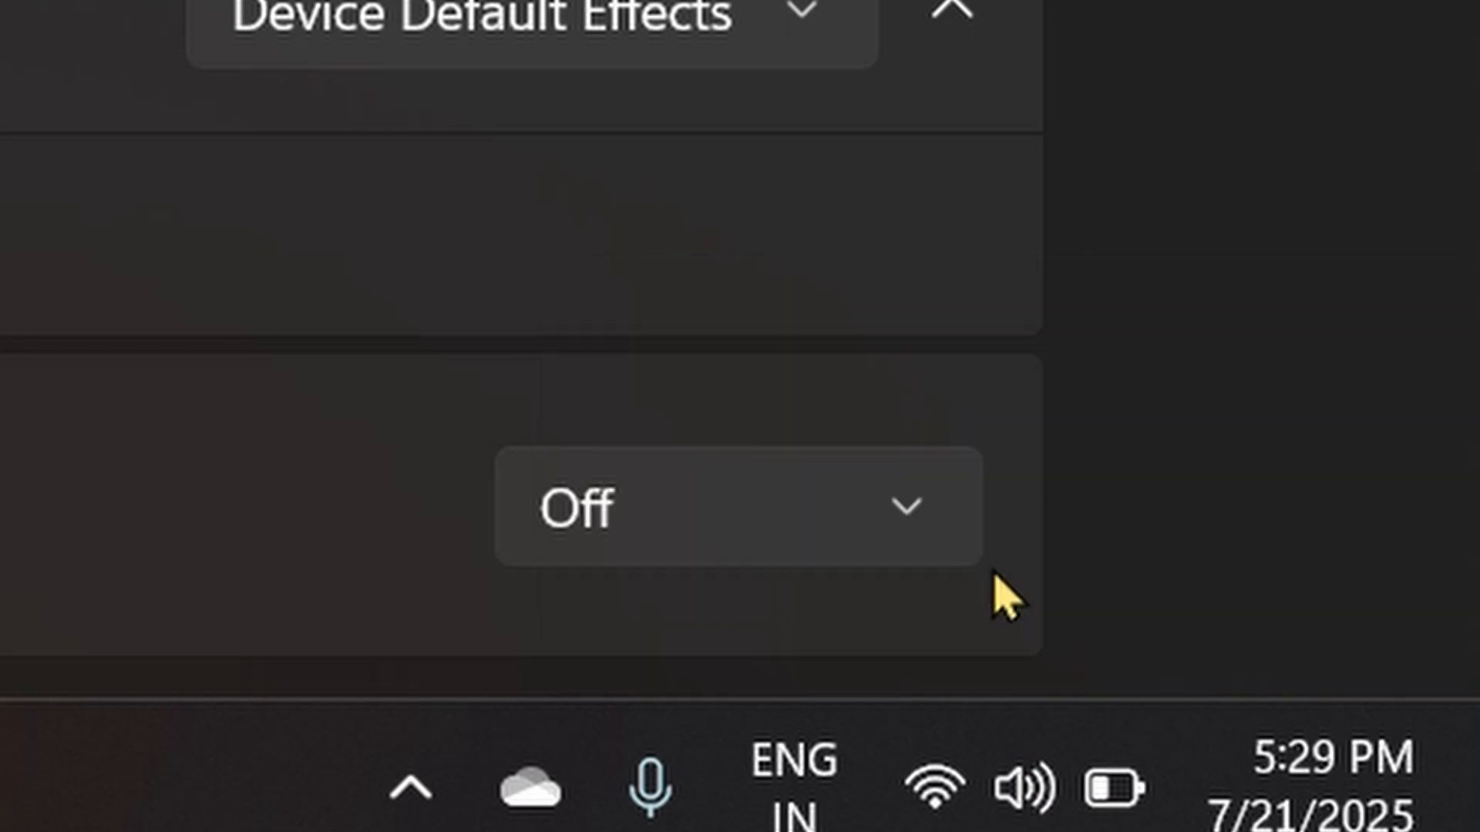
{"action": "scroll", "scroll_direction": "down", "scroll_amount": 3}
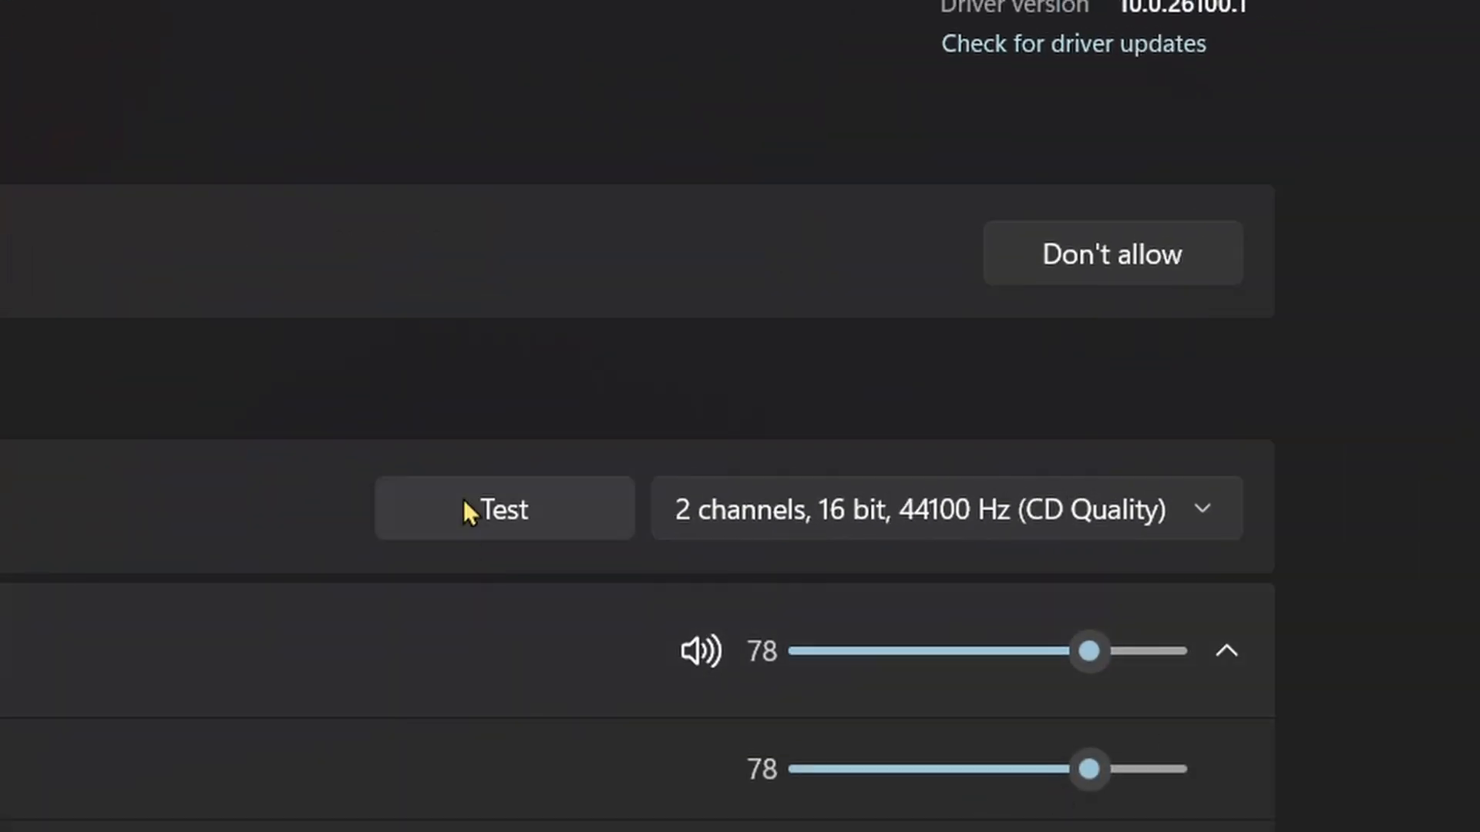
{"action": "scroll", "scroll_direction": "down", "scroll_amount": 3}
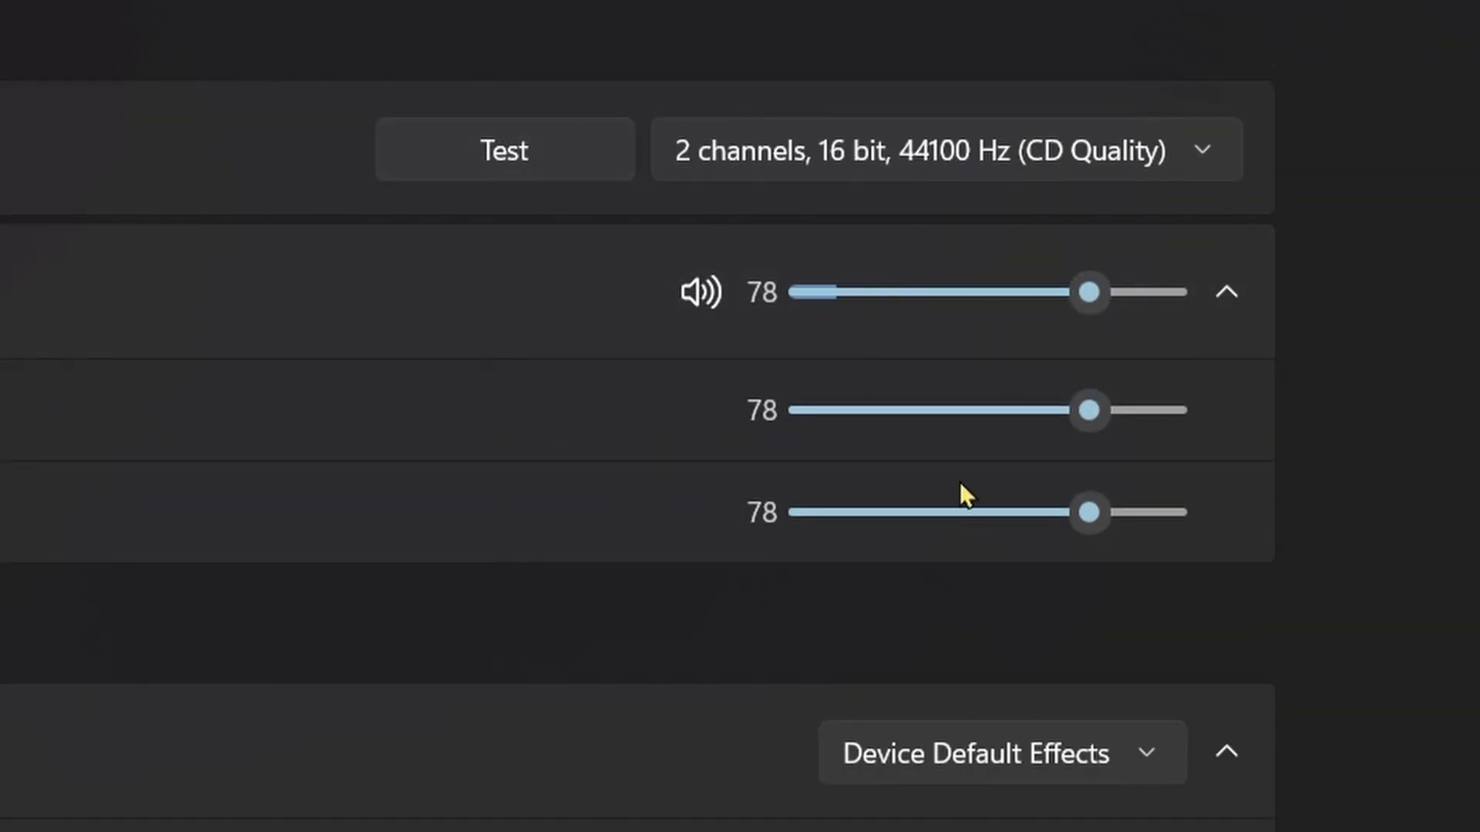